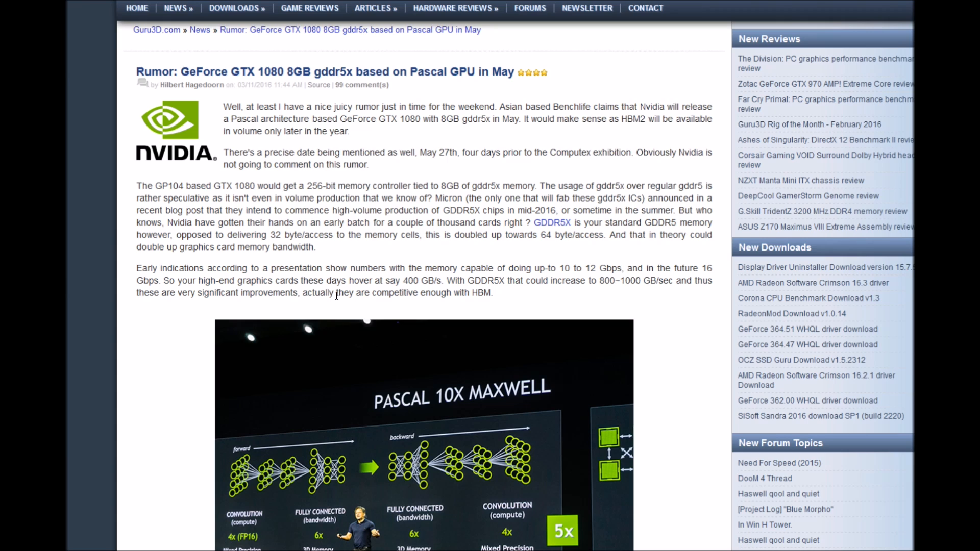
pyautogui.scroll(-3)
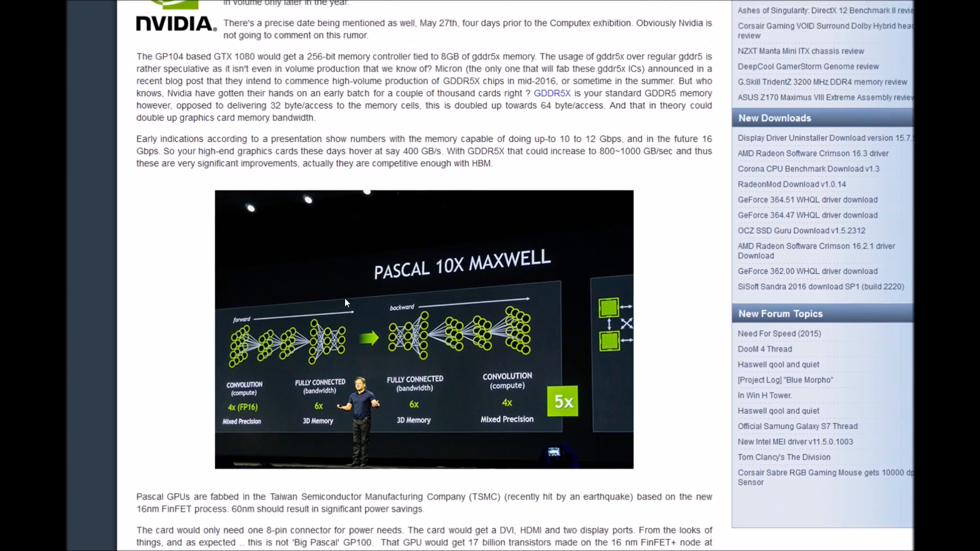
pyautogui.scroll(-3)
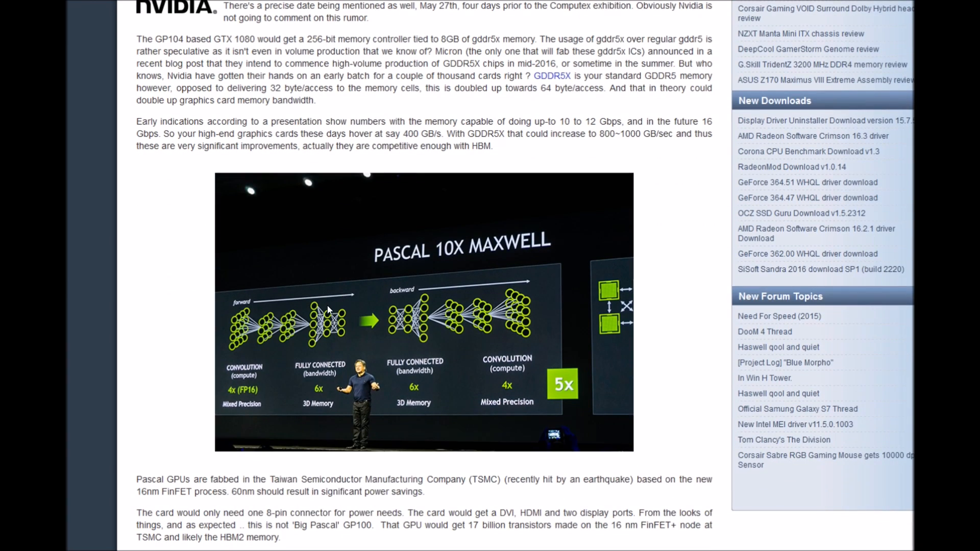
pyautogui.moveTo(409, 198)
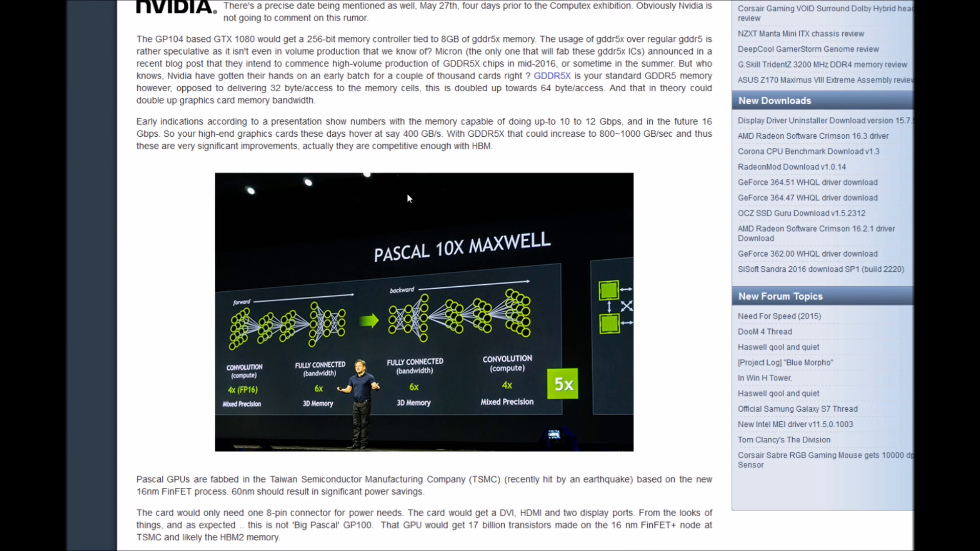
pyautogui.scroll(-3)
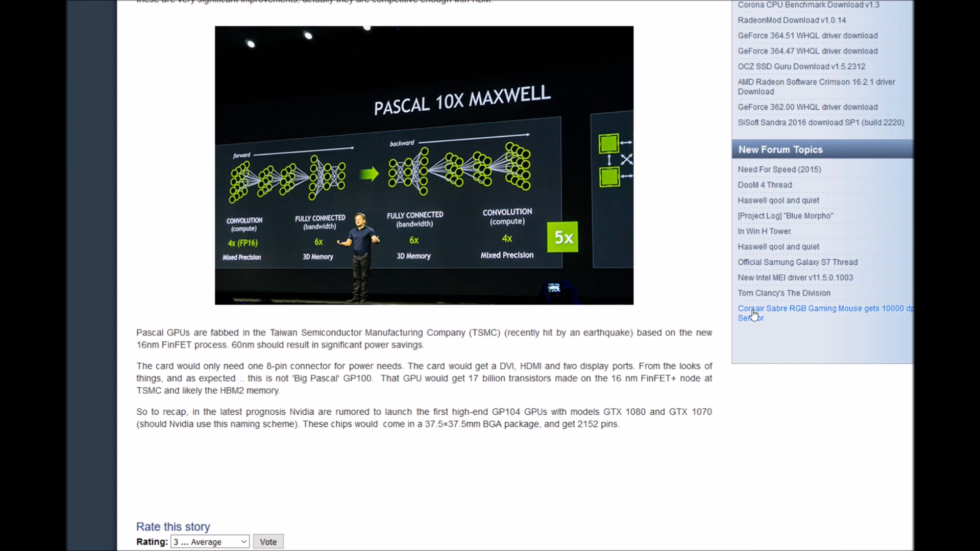
pyautogui.moveTo(732, 324)
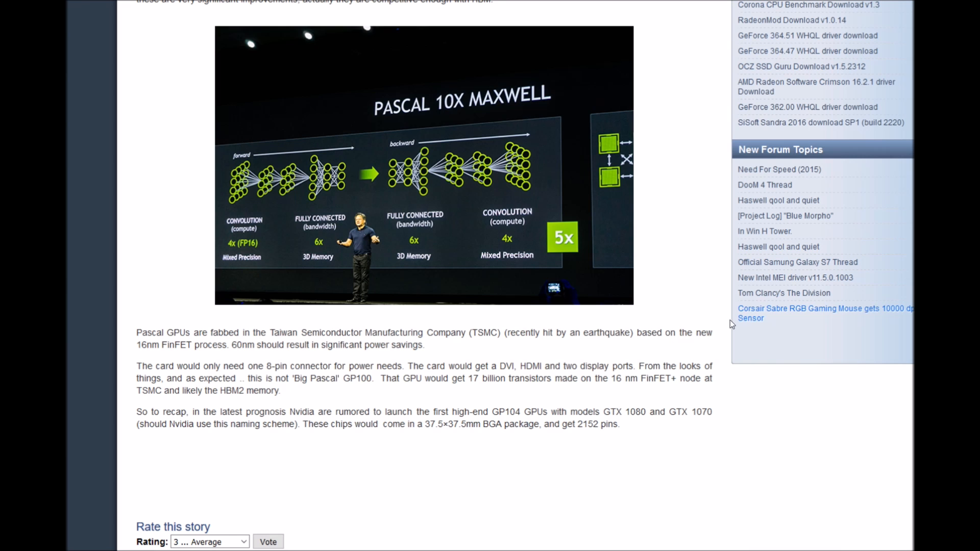
pyautogui.scroll(3)
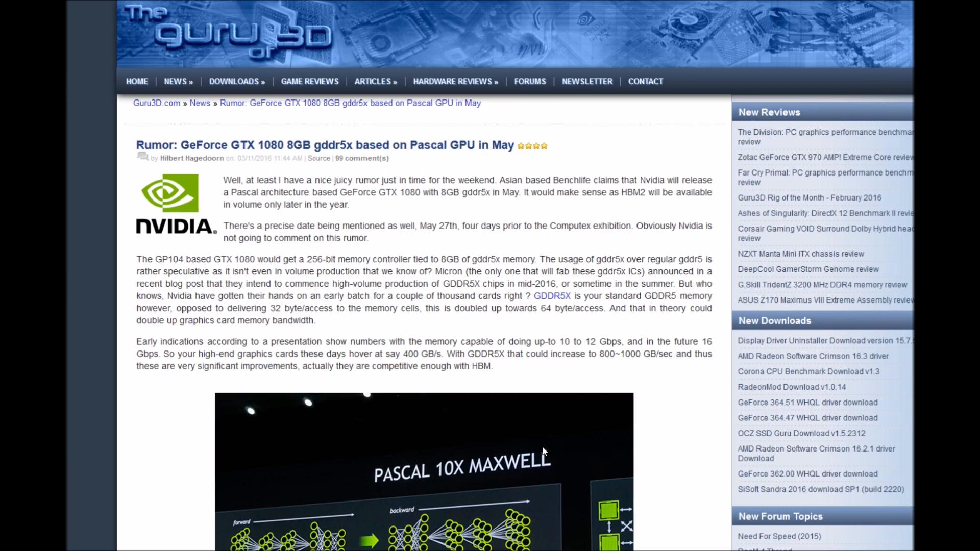
pyautogui.moveTo(351, 339)
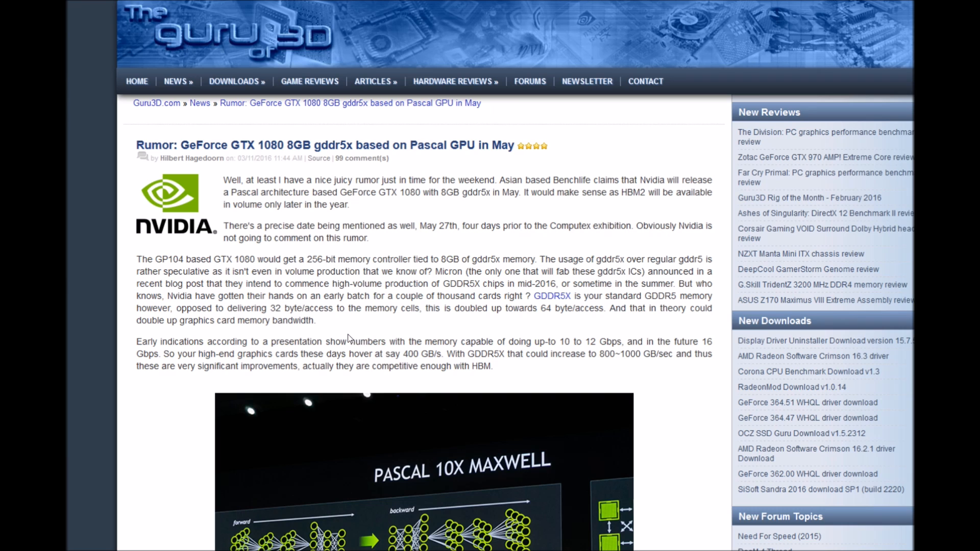
pyautogui.moveTo(311, 319)
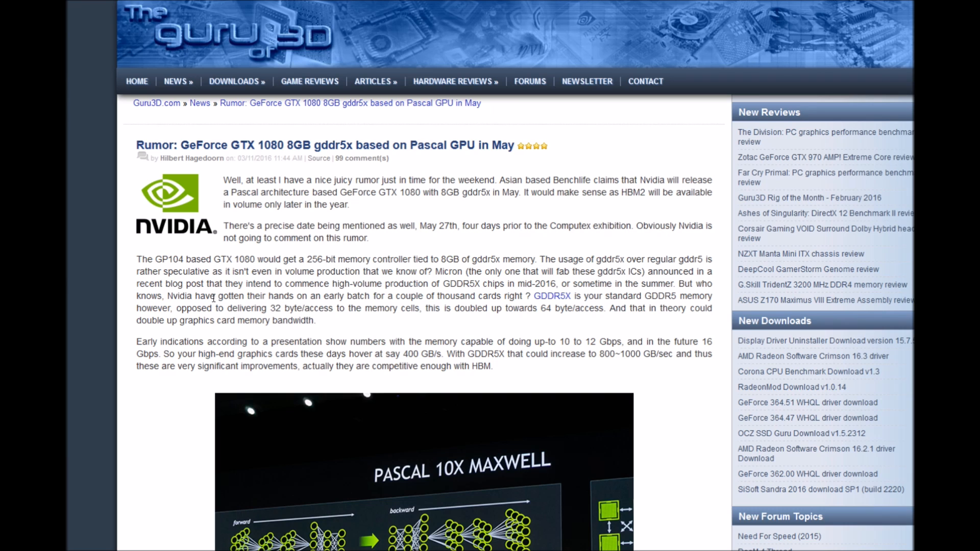
pyautogui.moveTo(262, 492)
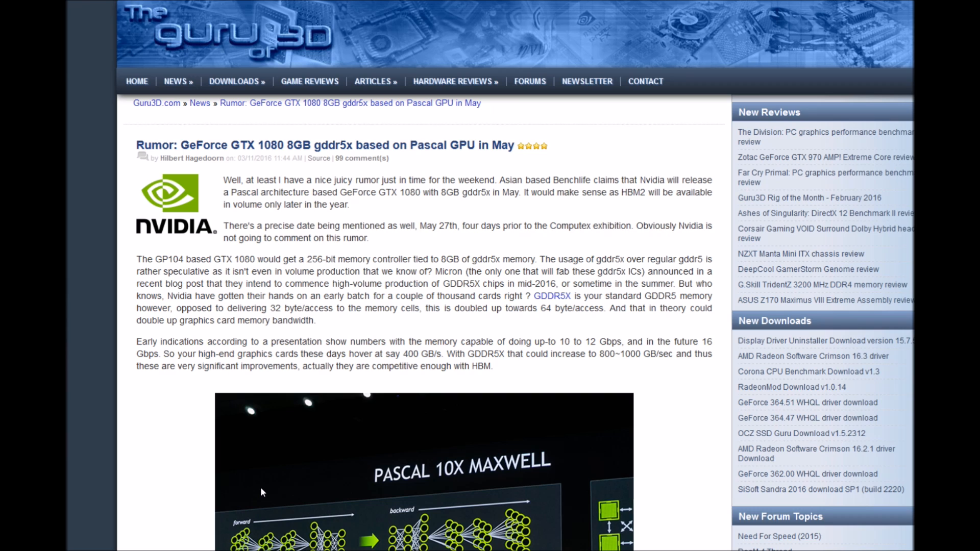
pyautogui.moveTo(422, 484)
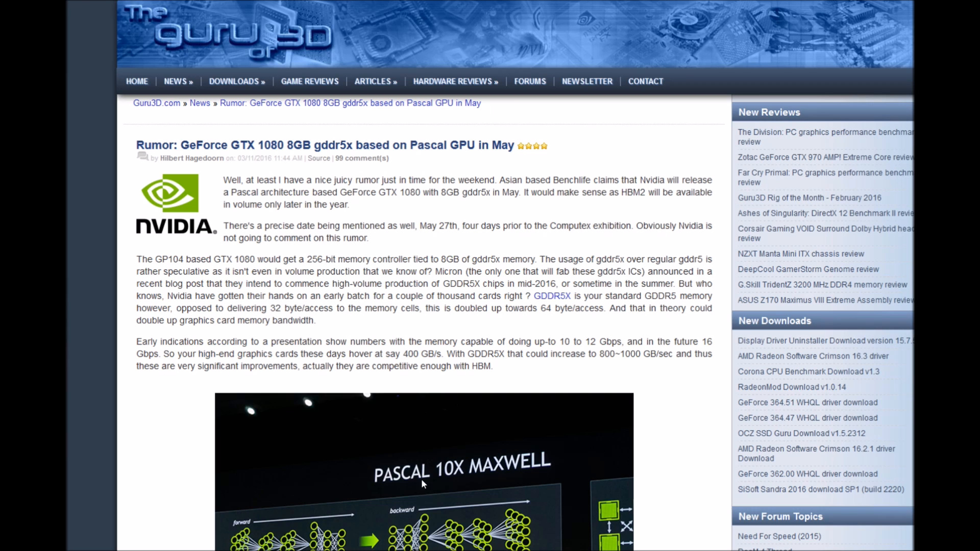